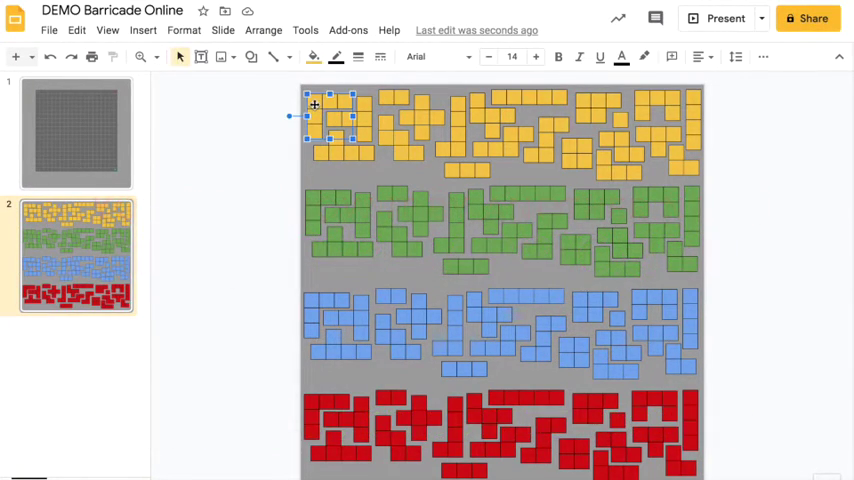
Place a yellow piece from the spares slide into the board's top-left corner
{"action": "left_click", "coordinate": [76, 30]}
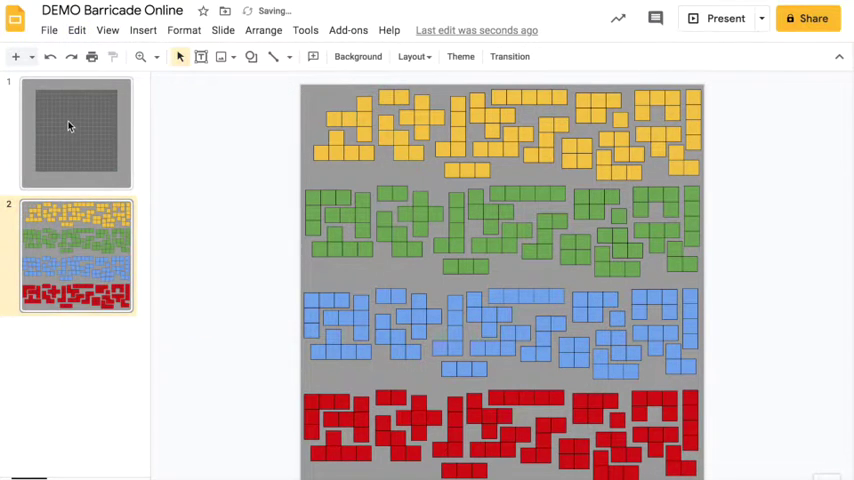
{"action": "left_click", "coordinate": [76, 30]}
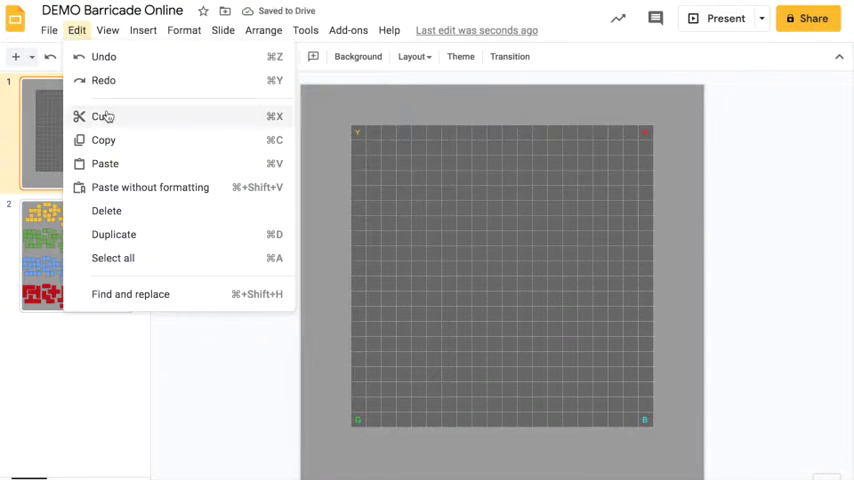
{"action": "left_click", "coordinate": [104, 164]}
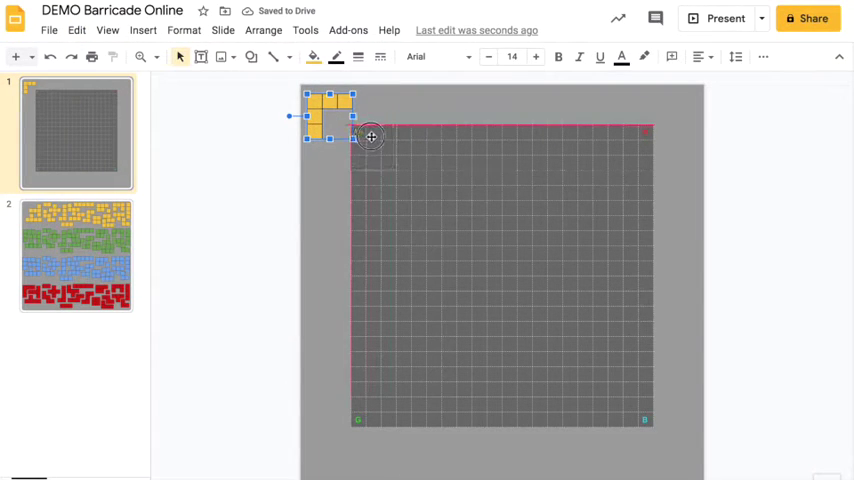
{"action": "left_click_drag", "start_coordinate": [330, 116], "coordinate": [372, 144]}
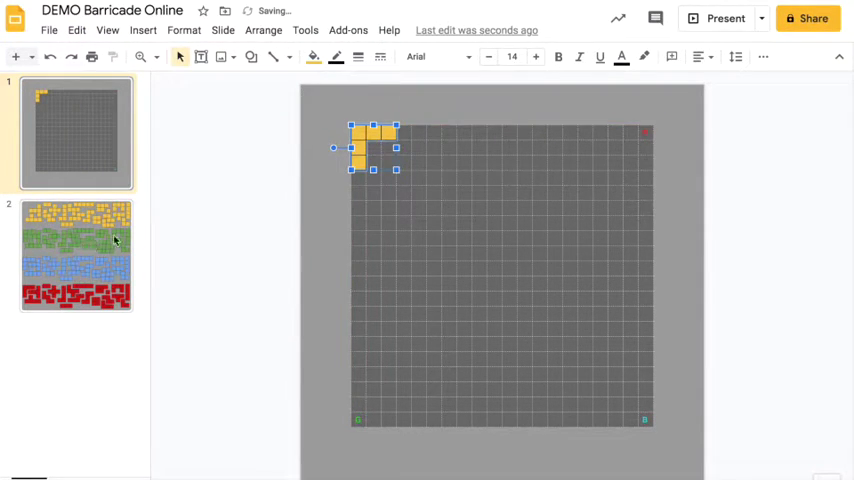
Pick a green piece from the spares slide and bring it to the board slide
{"action": "left_click", "coordinate": [76, 256]}
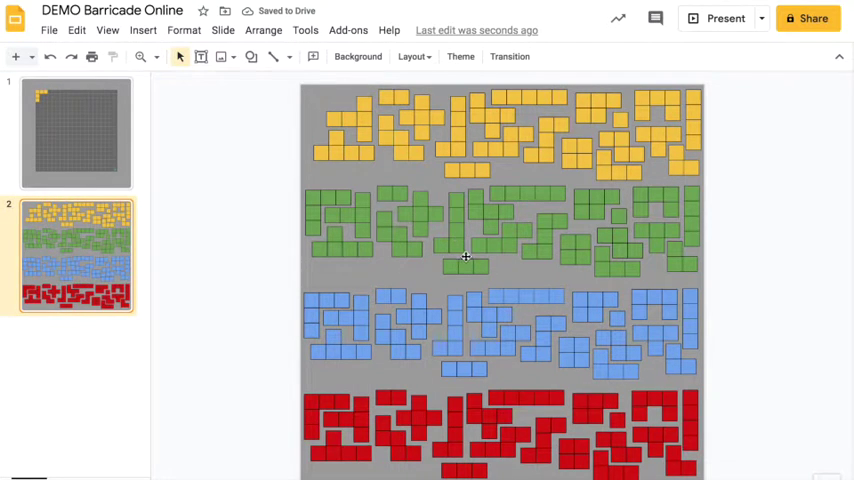
{"action": "left_click", "coordinate": [348, 216]}
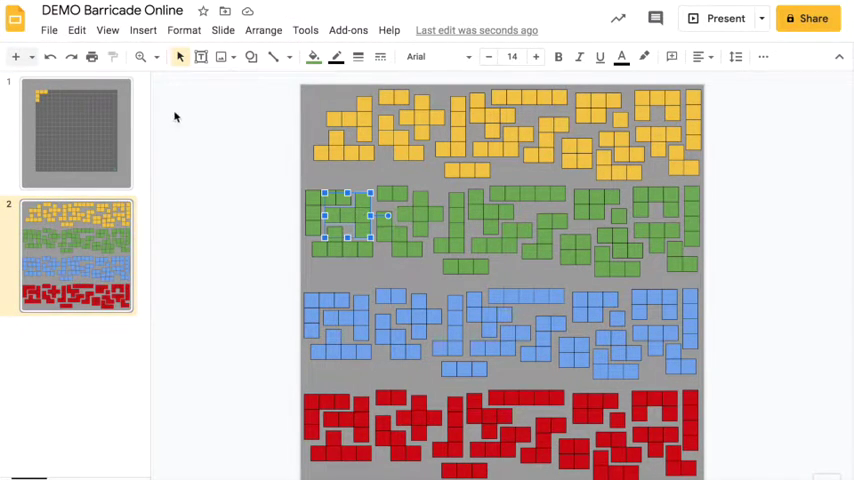
{"action": "left_click", "coordinate": [76, 30]}
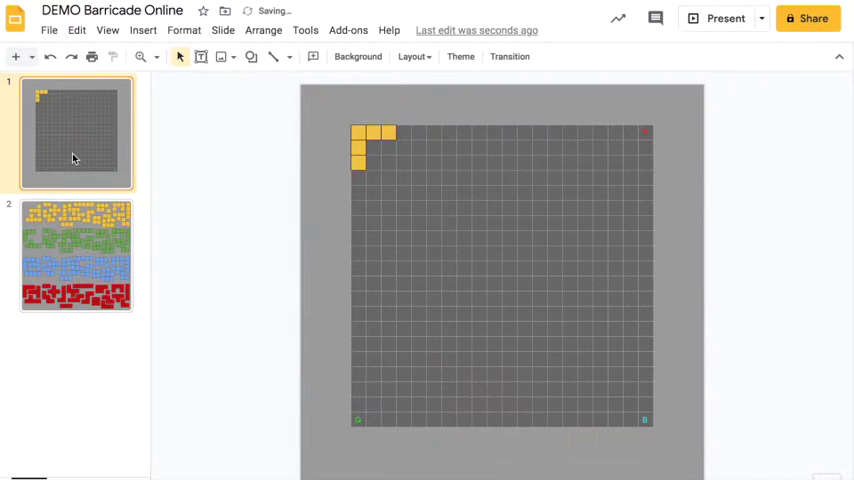
Paste the green piece and settle it in the board's bottom-left corner, then return to the spares
{"action": "left_click", "coordinate": [76, 28]}
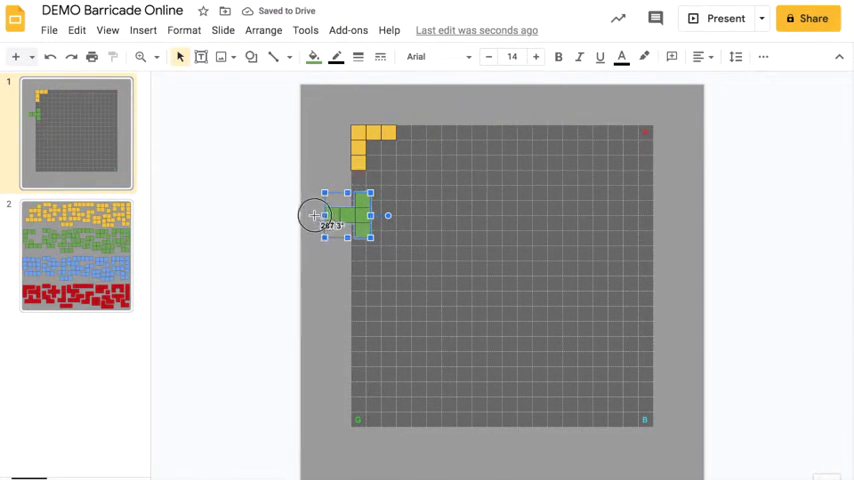
{"action": "left_click_drag", "start_coordinate": [330, 216], "coordinate": [360, 216]}
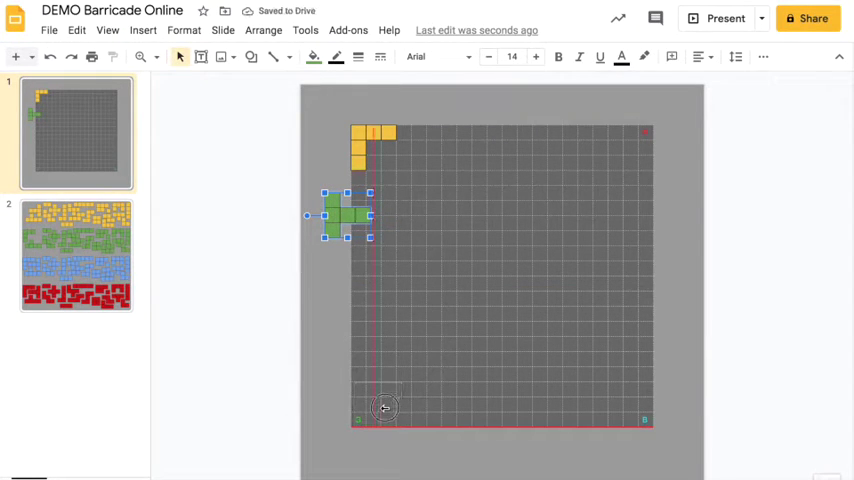
{"action": "left_click_drag", "start_coordinate": [344, 216], "coordinate": [372, 404]}
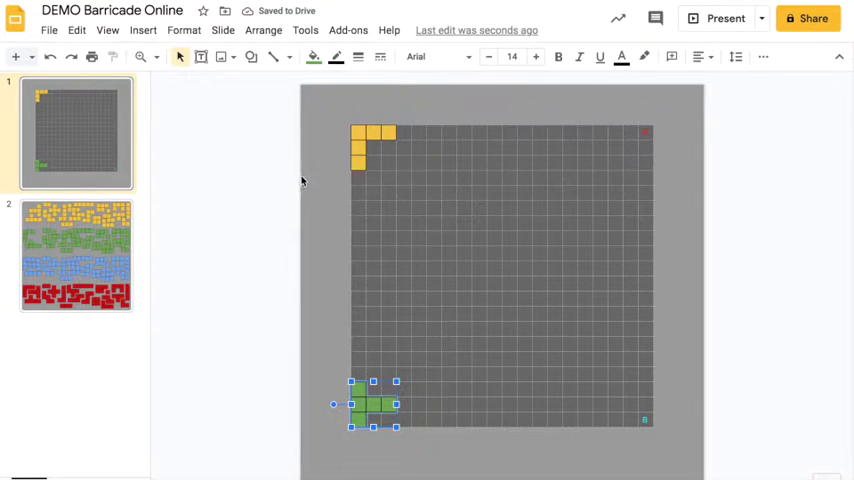
{"action": "left_click", "coordinate": [76, 256]}
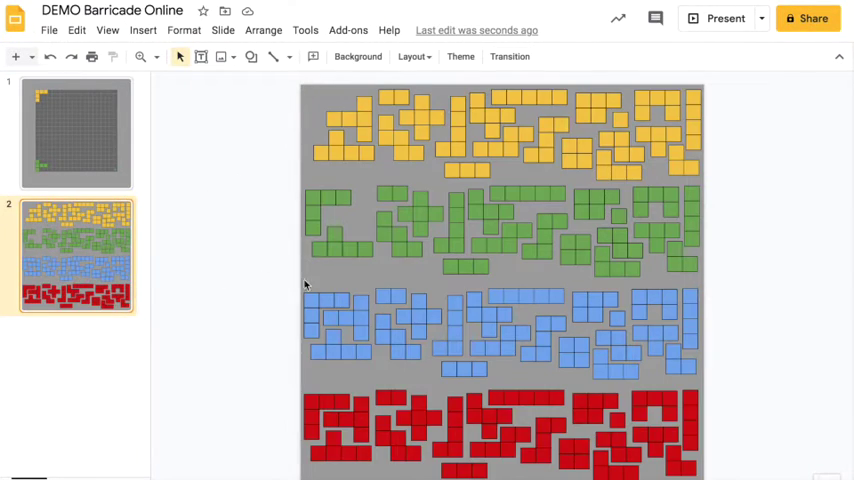
Copy a blue piece from the spares and paste it onto the board slide
{"action": "left_click", "coordinate": [488, 316]}
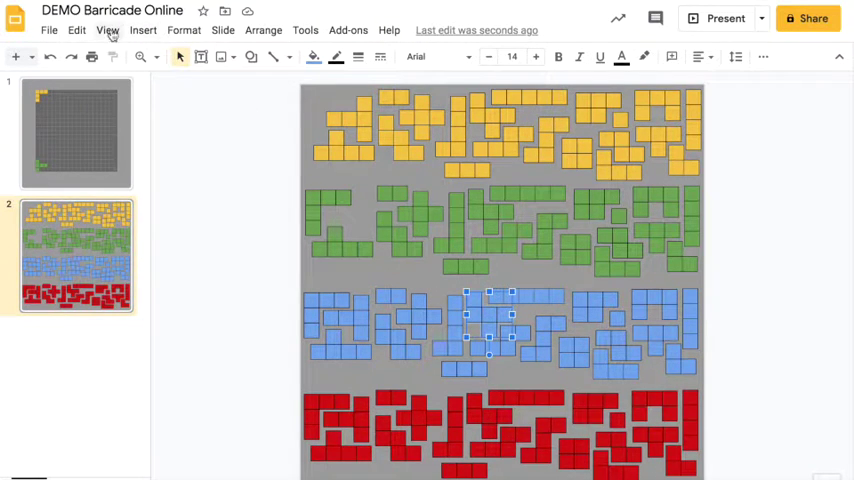
{"action": "left_click", "coordinate": [76, 30]}
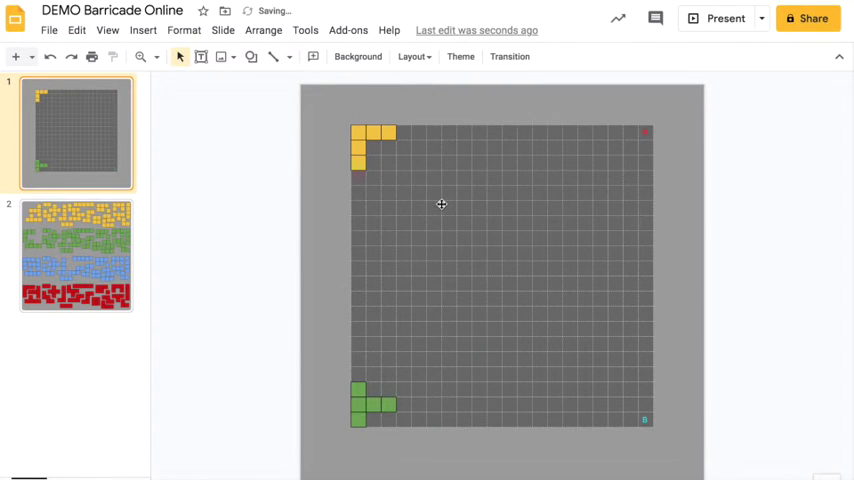
{"action": "left_click", "coordinate": [76, 30]}
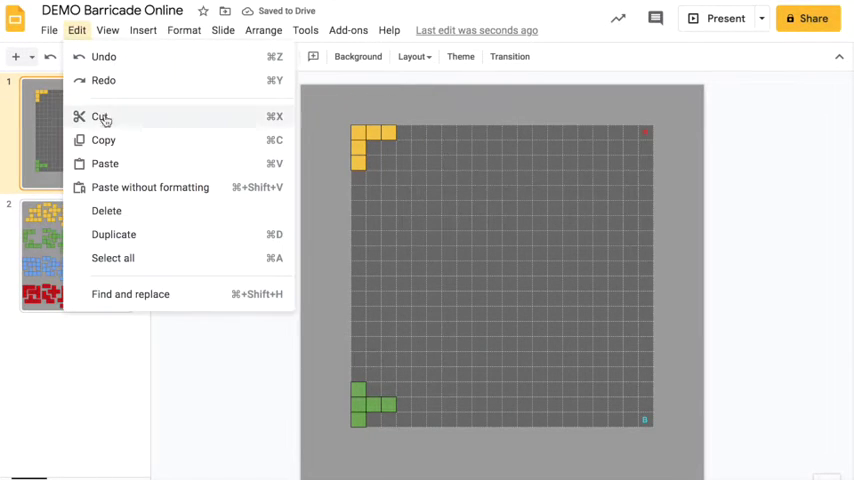
{"action": "left_click", "coordinate": [104, 164]}
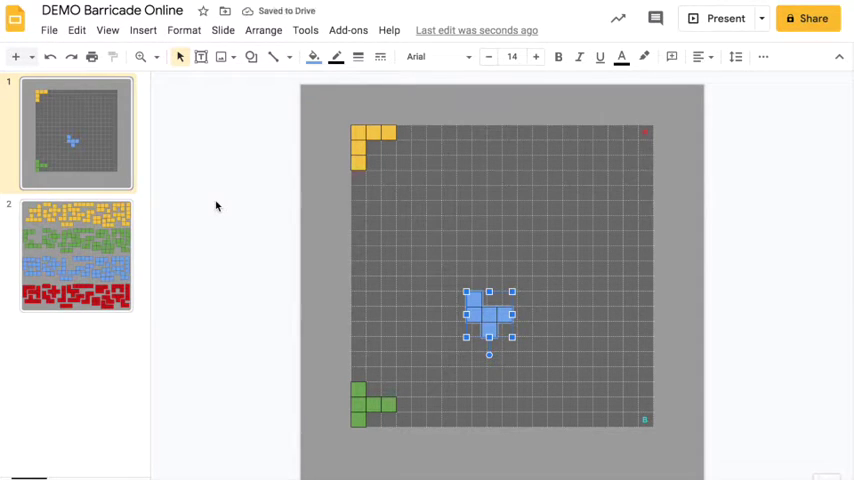
{"action": "mouse_move", "coordinate": [128, 32]}
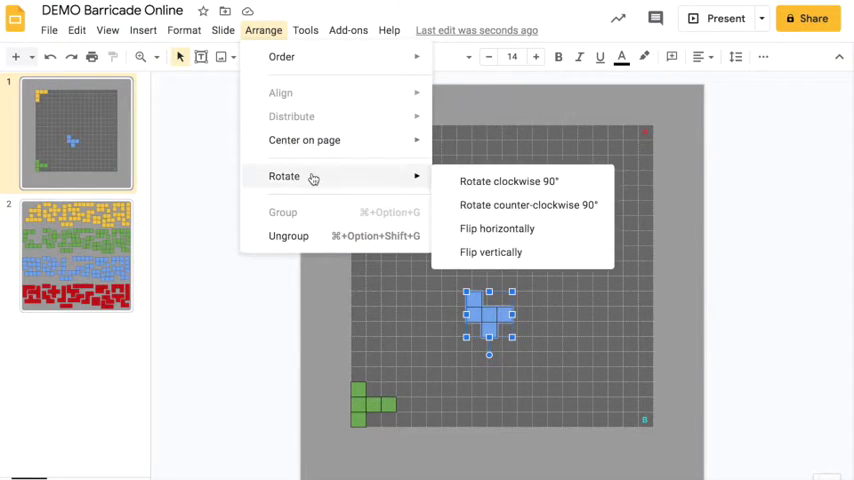
Rotate the blue piece a quarter turn and fit it into the bottom-right corner
{"action": "left_click", "coordinate": [508, 180]}
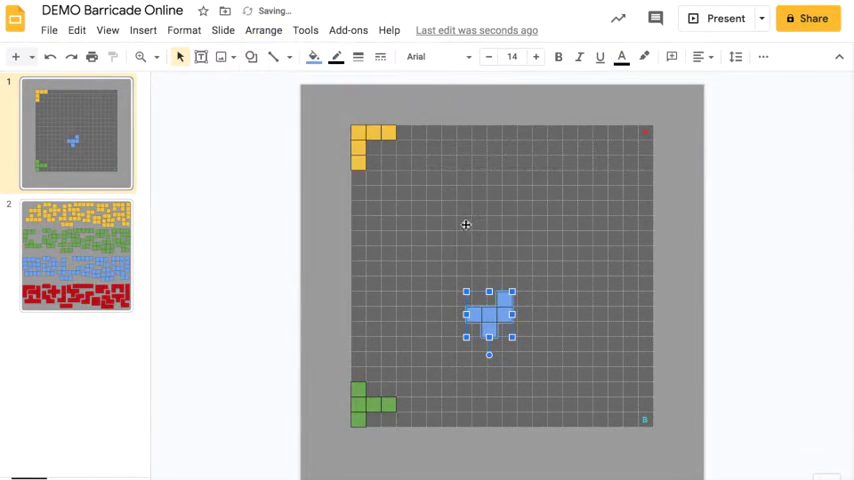
{"action": "left_click", "coordinate": [264, 30]}
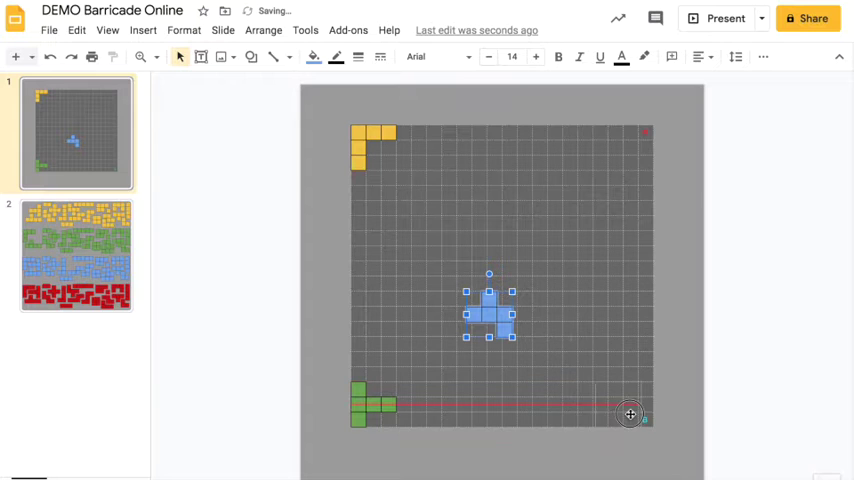
{"action": "left_click_drag", "start_coordinate": [488, 312], "coordinate": [630, 404]}
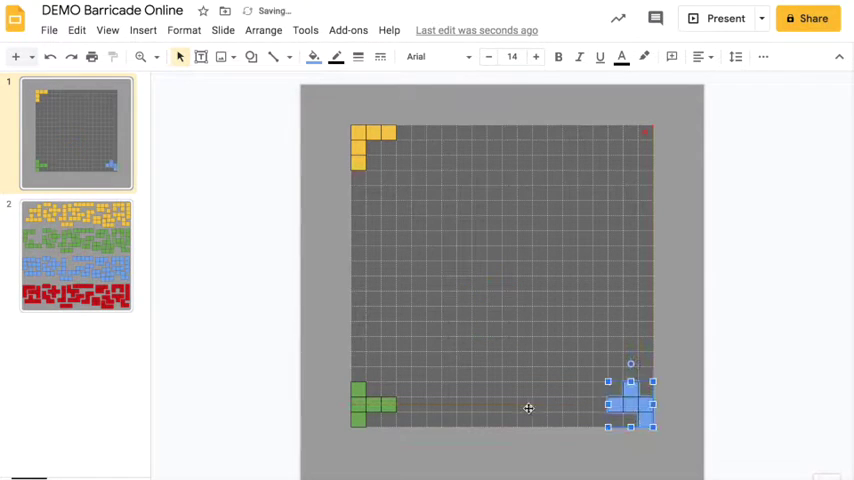
{"action": "left_click", "coordinate": [76, 256]}
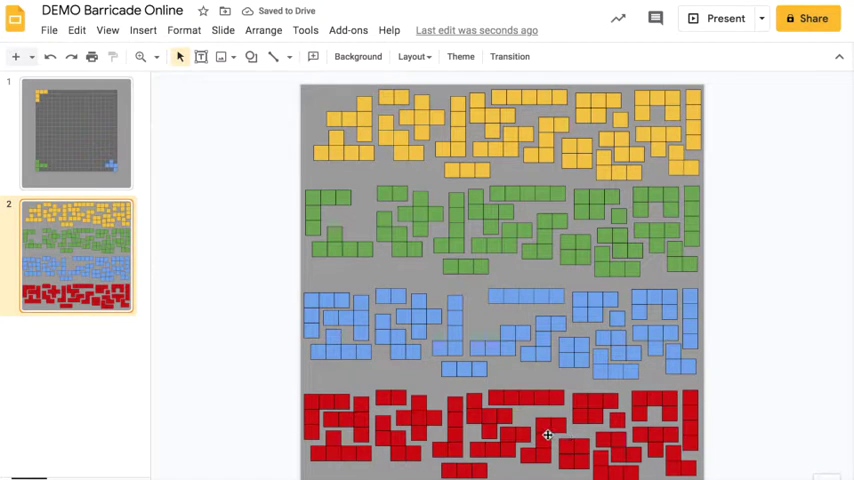
Move a red piece from the spares into the board's top-right corner
{"action": "left_click", "coordinate": [548, 436]}
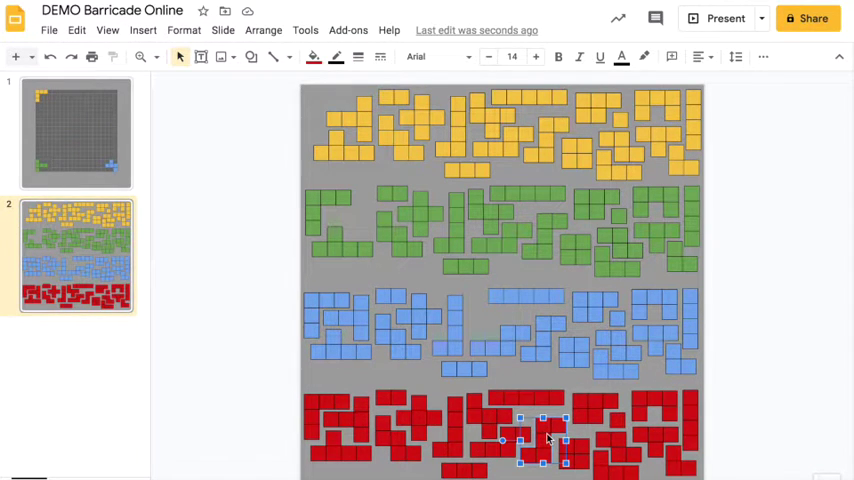
{"action": "left_click", "coordinate": [76, 132]}
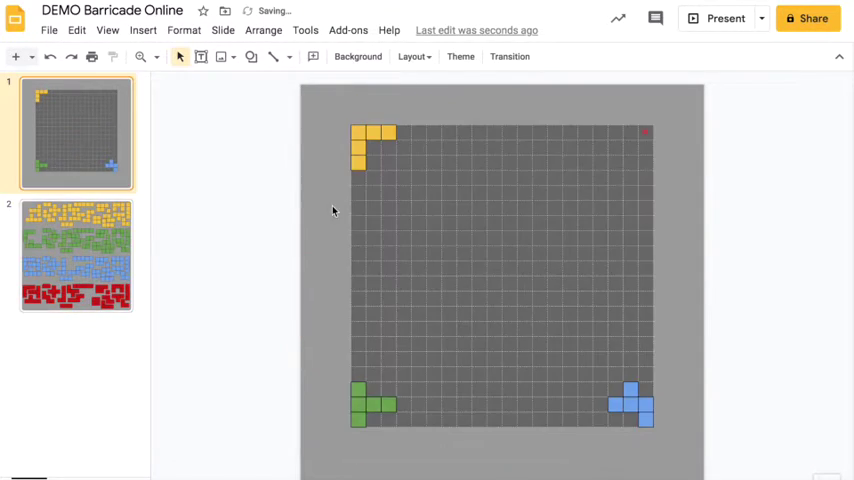
{"action": "left_click", "coordinate": [544, 444]}
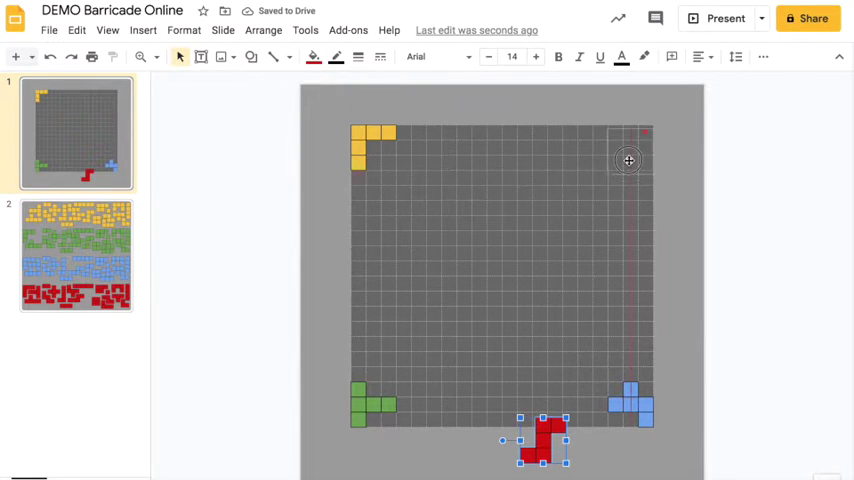
{"action": "left_click_drag", "start_coordinate": [540, 440], "coordinate": [630, 150]}
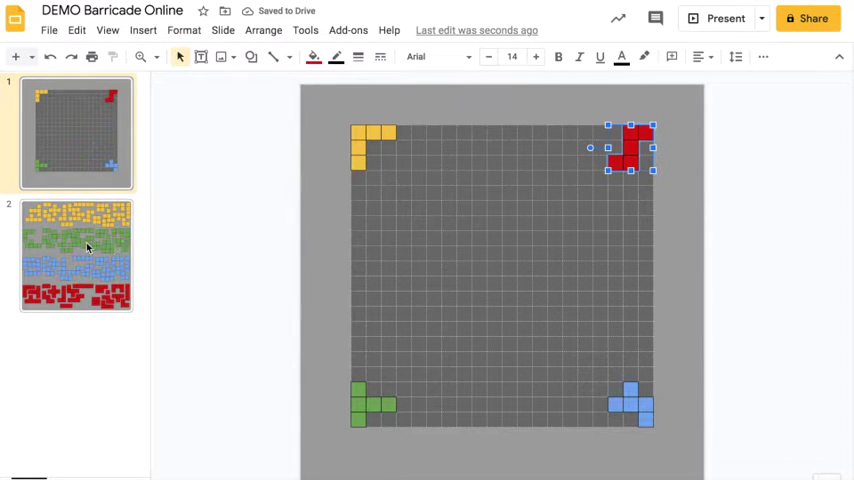
{"action": "left_click", "coordinate": [76, 256]}
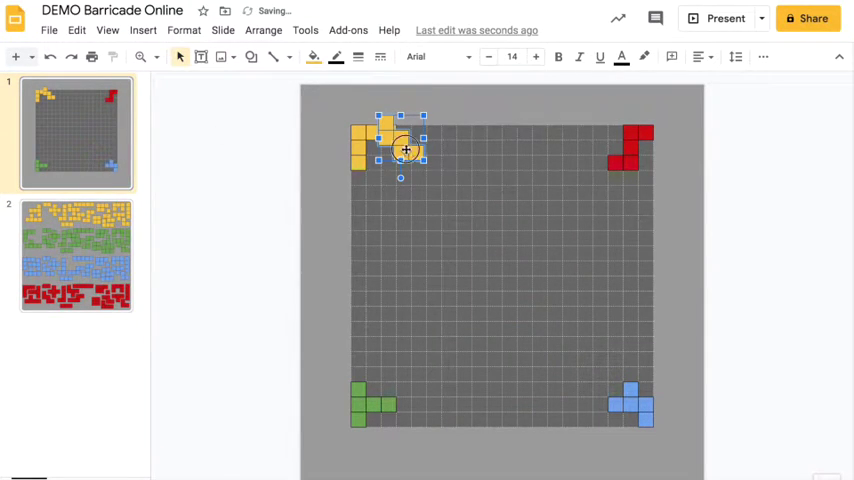
Set a second yellow piece touching the yellow corner piece diagonally
{"action": "left_click_drag", "start_coordinate": [404, 150], "coordinate": [424, 176]}
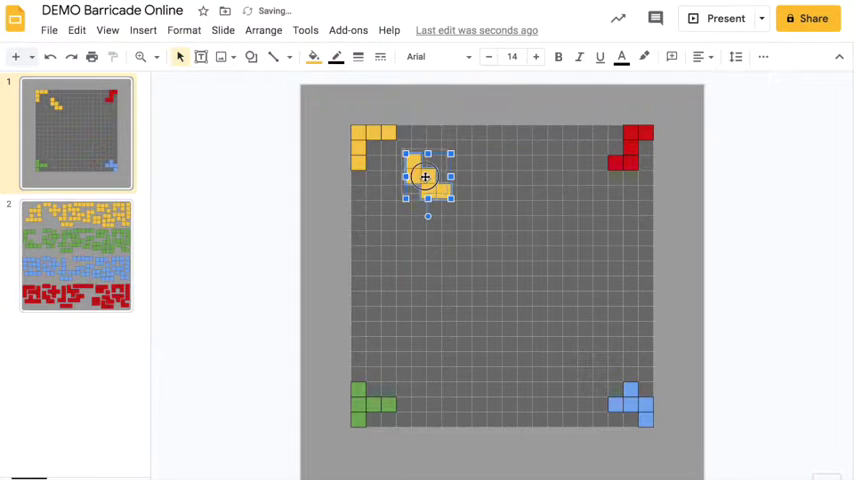
{"action": "left_click_drag", "start_coordinate": [424, 176], "coordinate": [418, 164]}
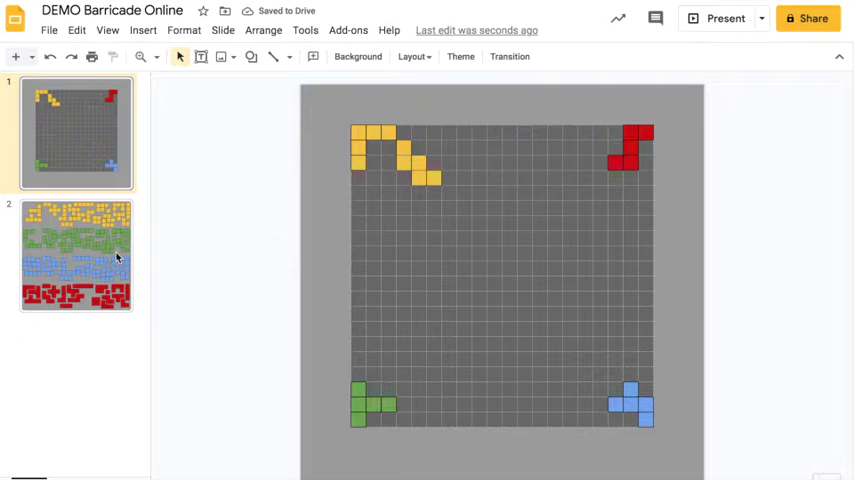
{"action": "left_click", "coordinate": [76, 256]}
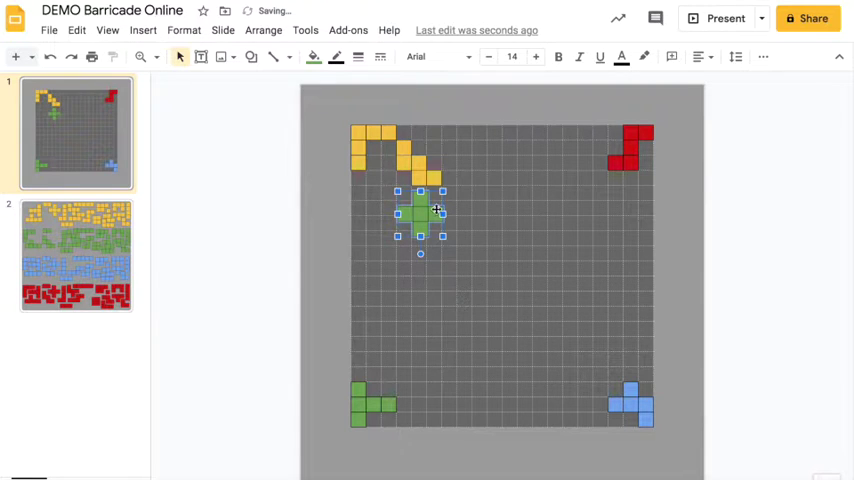
{"action": "mouse_move", "coordinate": [392, 366]}
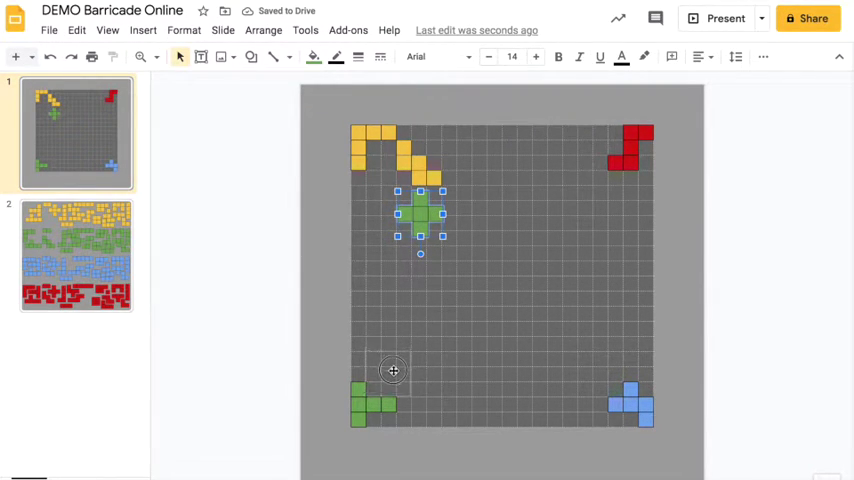
Position a second green piece beside the green corner piece
{"action": "left_click_drag", "start_coordinate": [420, 216], "coordinate": [390, 378]}
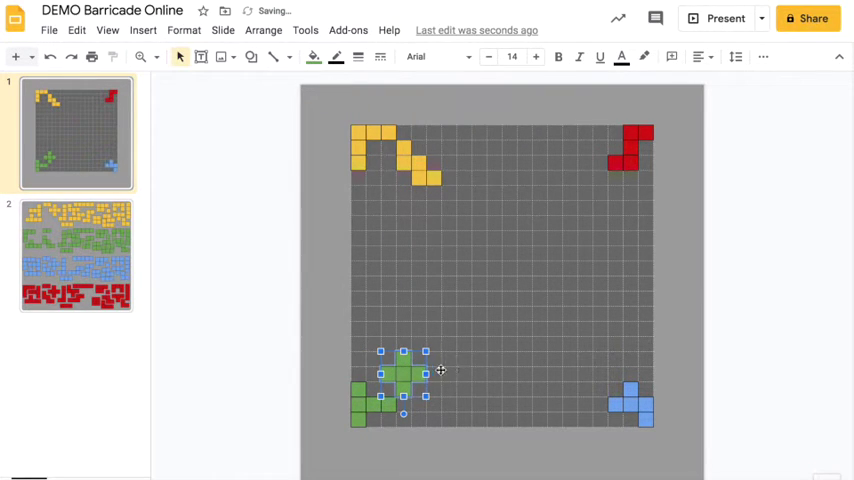
{"action": "left_click_drag", "start_coordinate": [404, 372], "coordinate": [450, 362]}
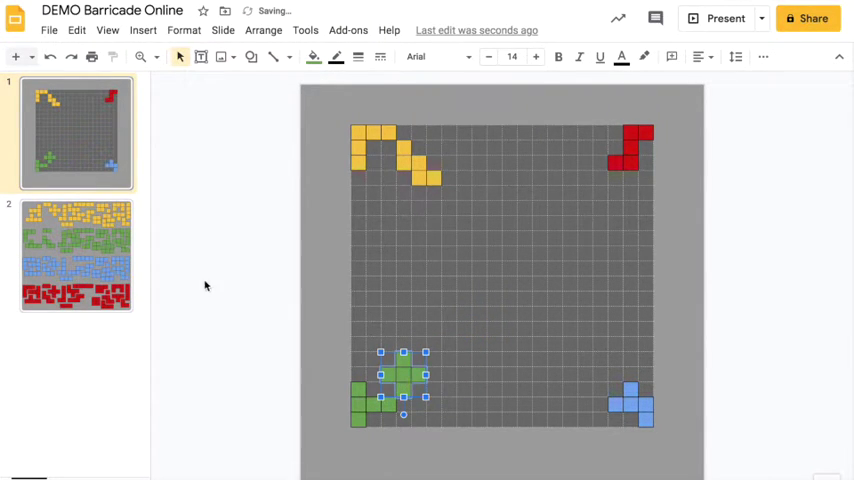
{"action": "left_click", "coordinate": [76, 256]}
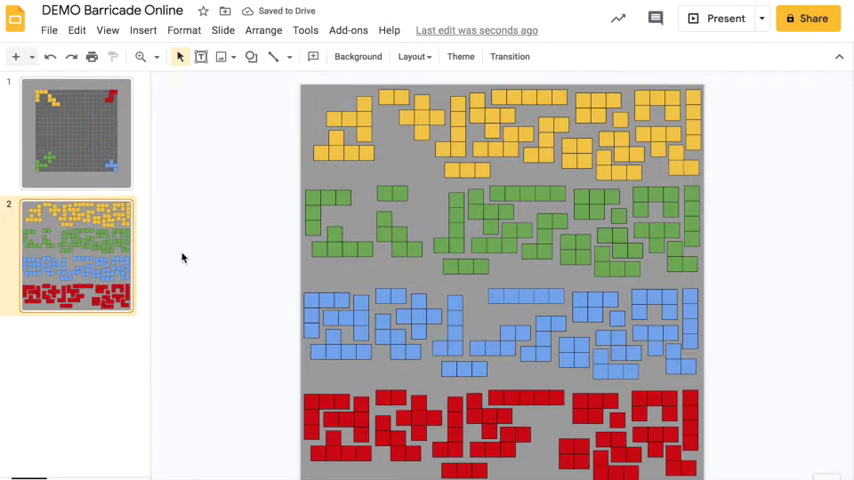
Pick another piece from the spares to branch further across the board
{"action": "left_click", "coordinate": [524, 298]}
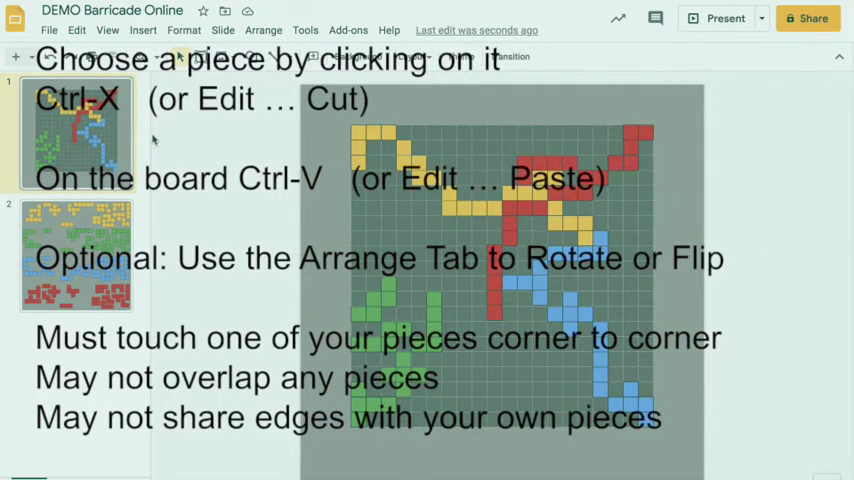
Take another spare piece for placement on the board
{"action": "left_click", "coordinate": [490, 116]}
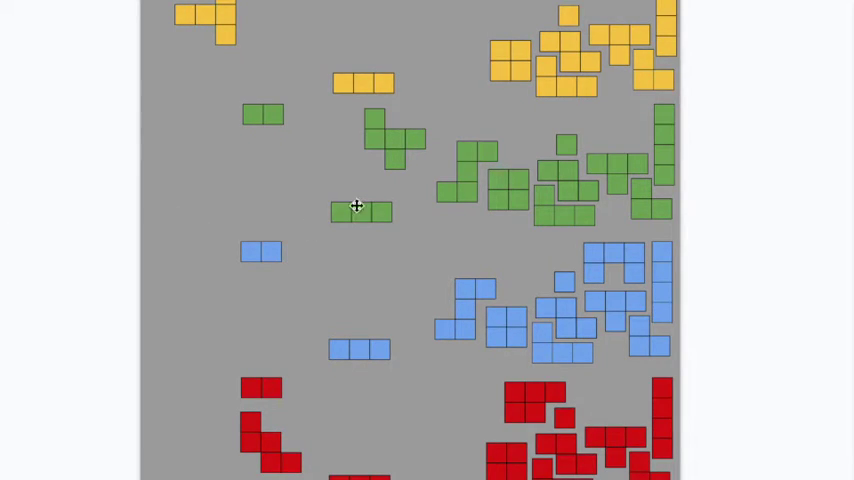
{"action": "mouse_move", "coordinate": [4, 164]}
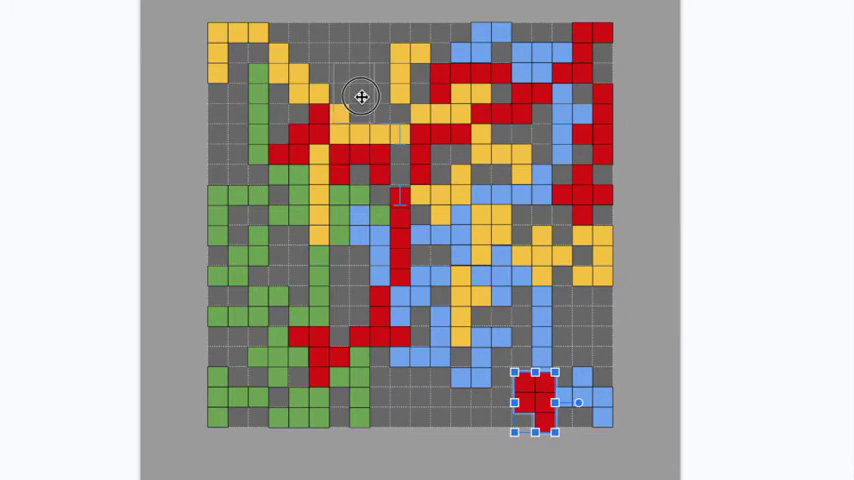
Fit a final red piece into the lower-right area, leaving the board packed with all four colours
{"action": "left_click_drag", "start_coordinate": [536, 400], "coordinate": [620, 44]}
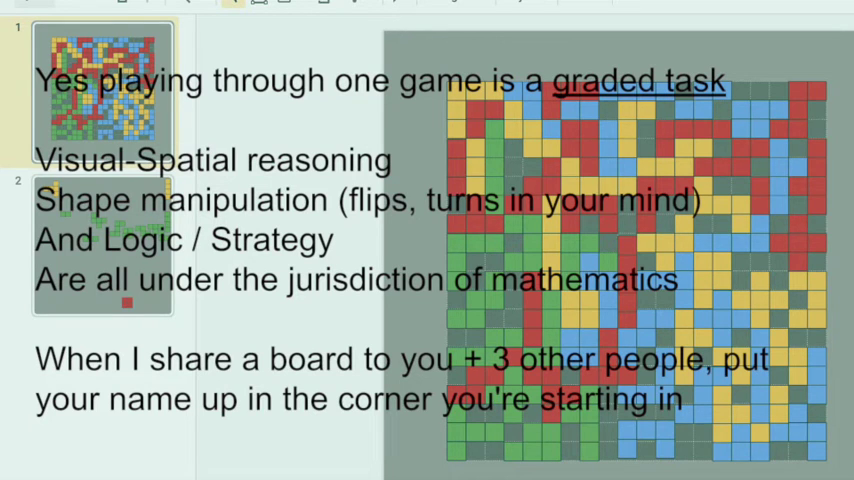
{"action": "left_click", "coordinate": [104, 90]}
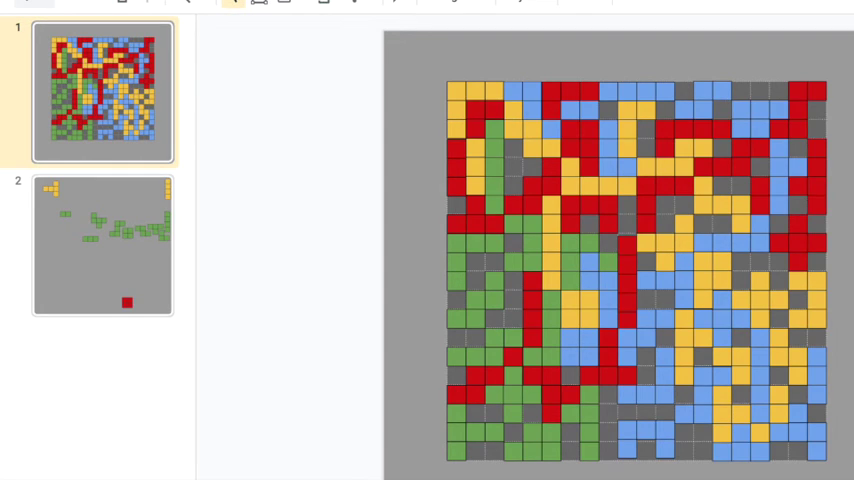